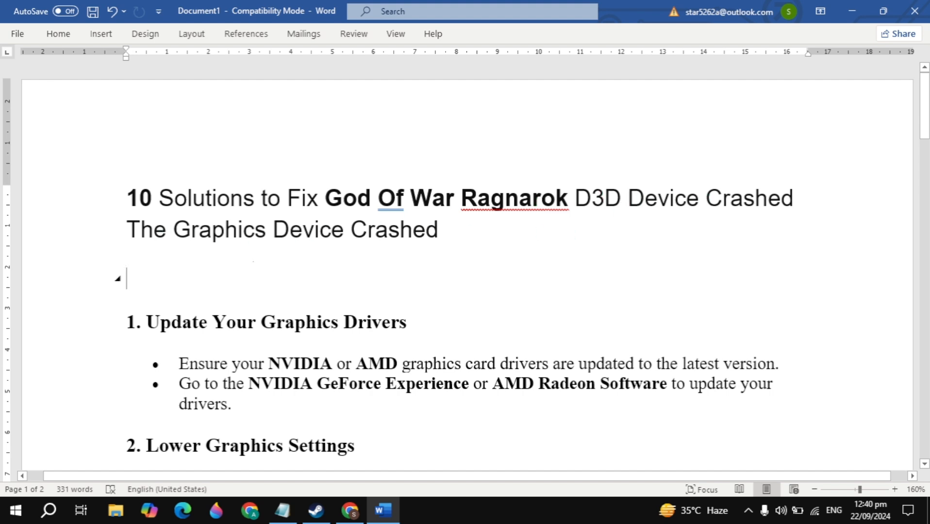
# Read down through the first crash-fix solutions below the document title.
pyautogui.scroll(-3)
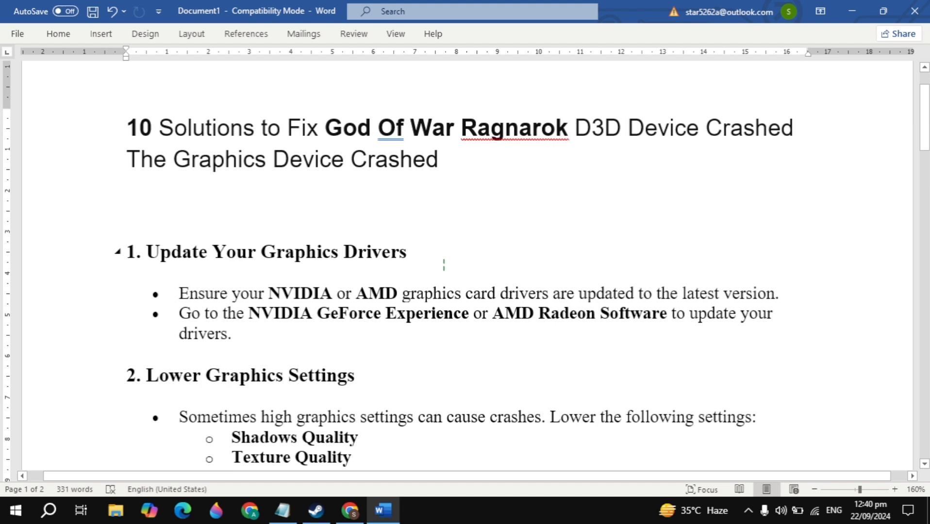
pyautogui.scroll(-3)
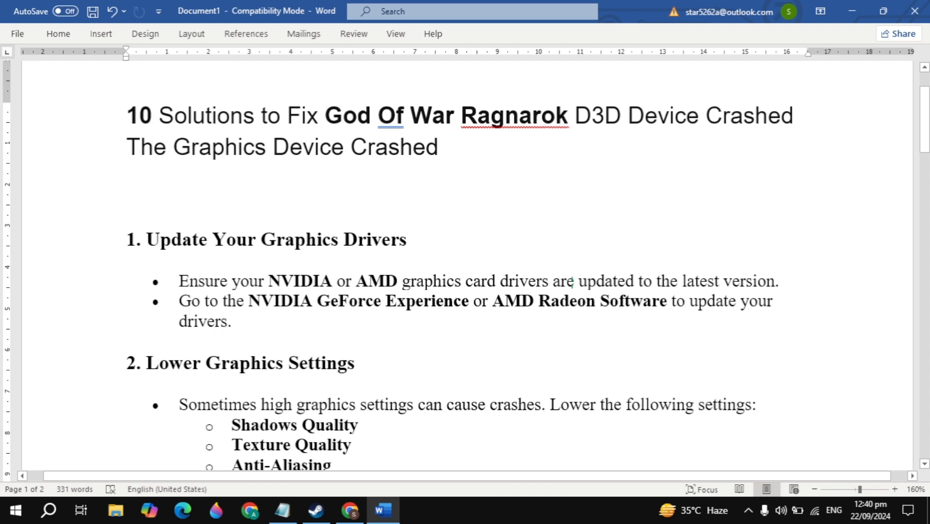
pyautogui.click(127, 196)
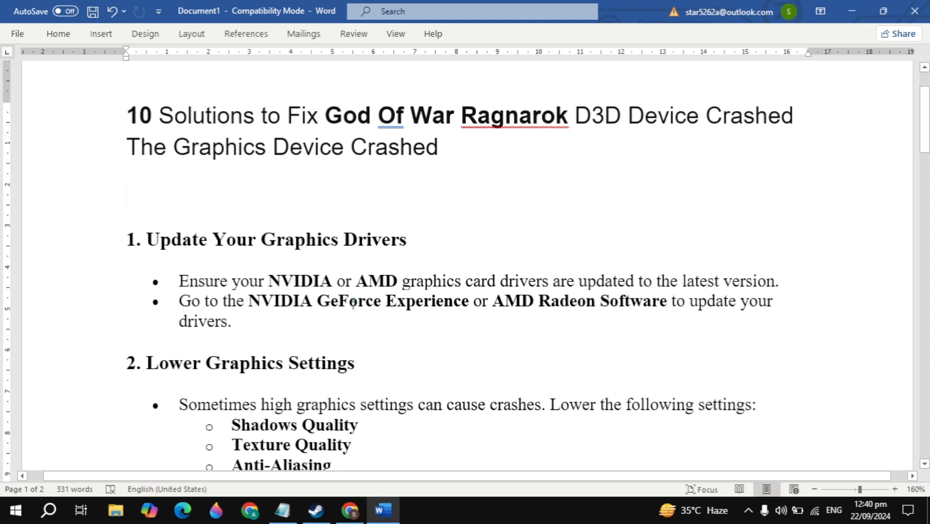
pyautogui.scroll(-3)
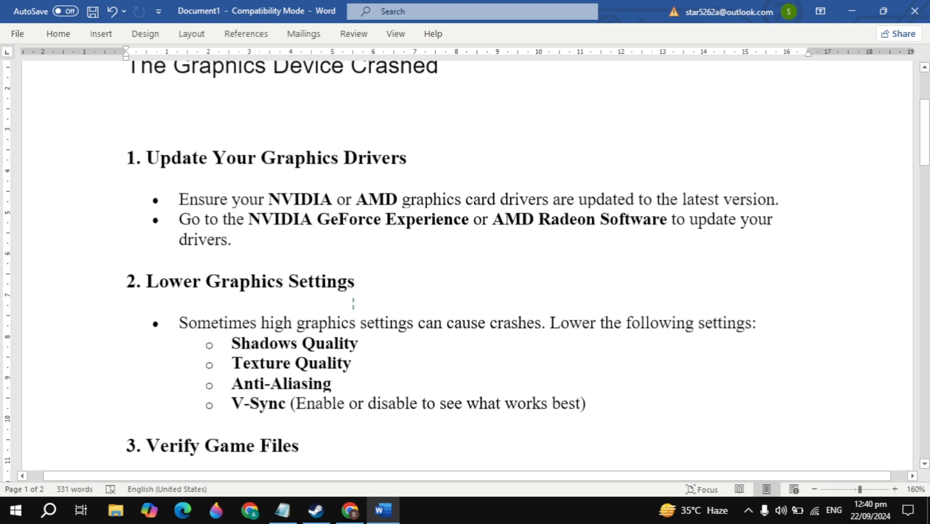
pyautogui.scroll(-3)
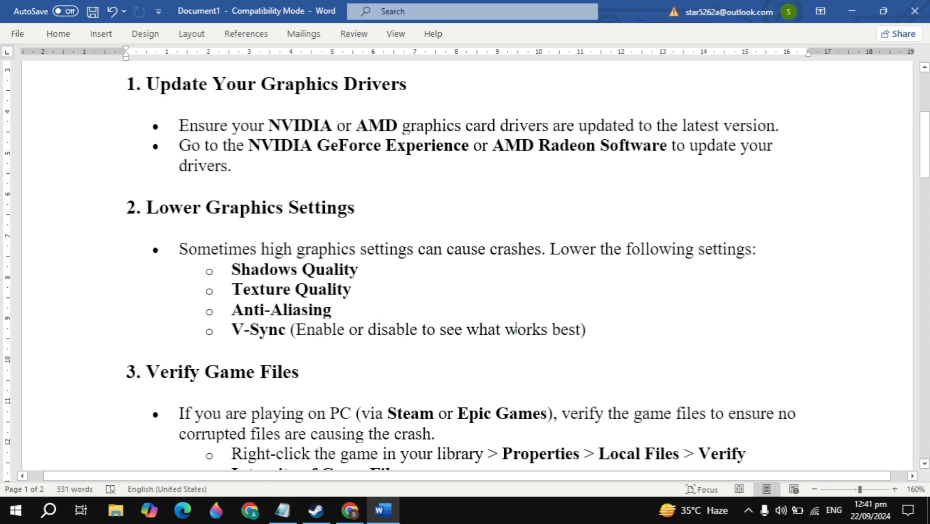
# Continue to section 5, Update DirectX and Visual C++ Redistributable, then bring up Windows search.
pyautogui.scroll(-3)
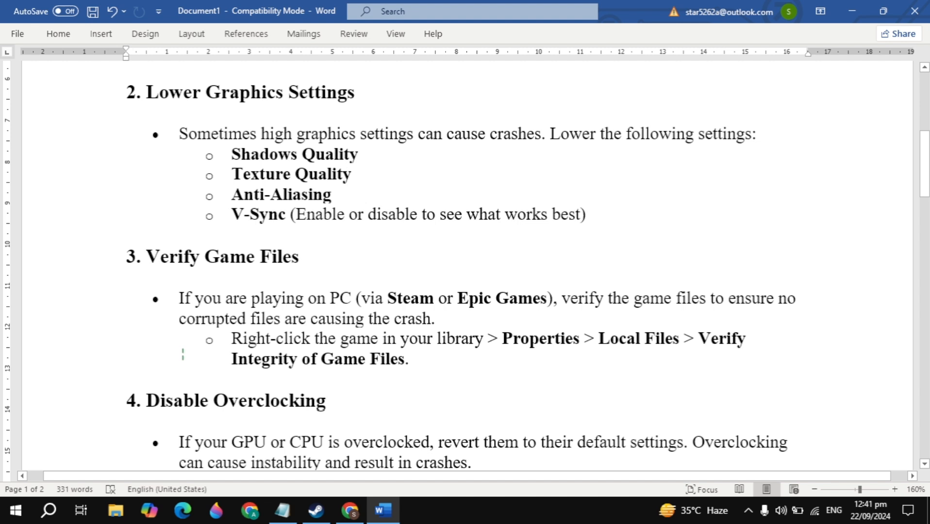
pyautogui.scroll(-3)
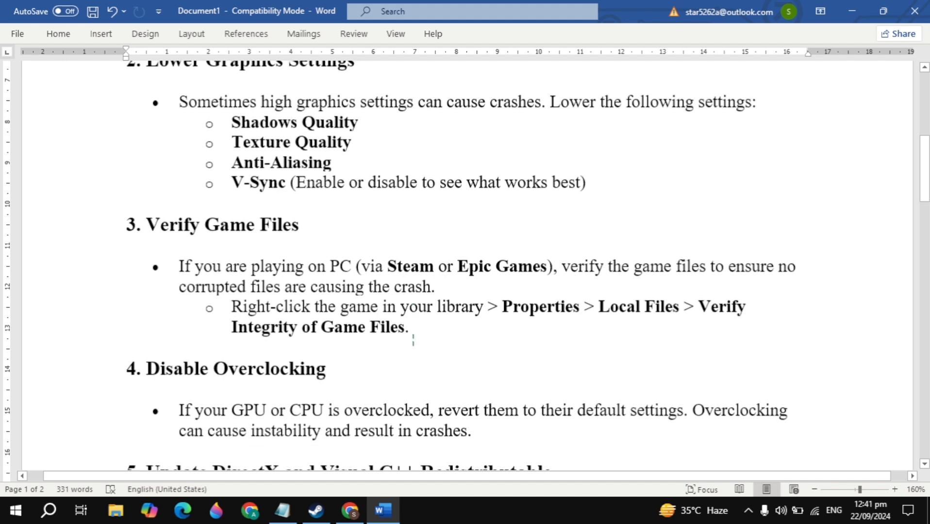
pyautogui.scroll(-3)
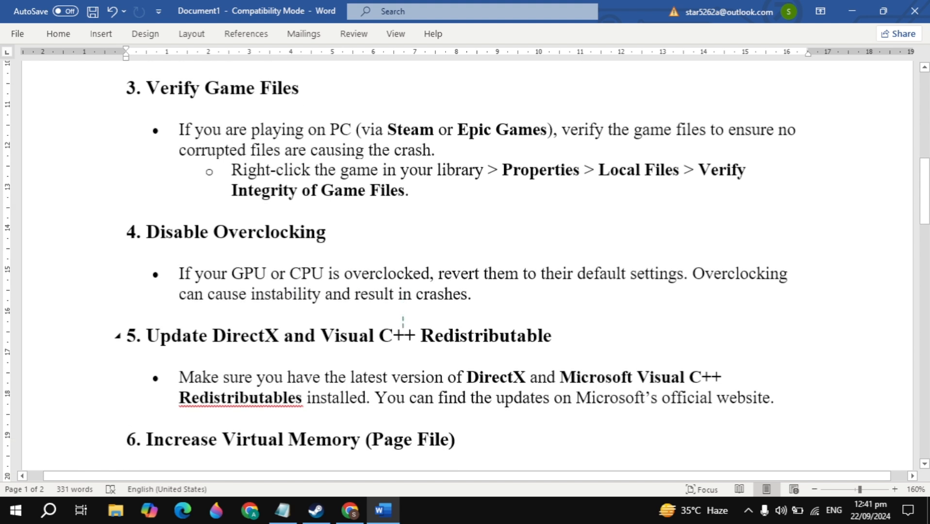
pyautogui.scroll(-3)
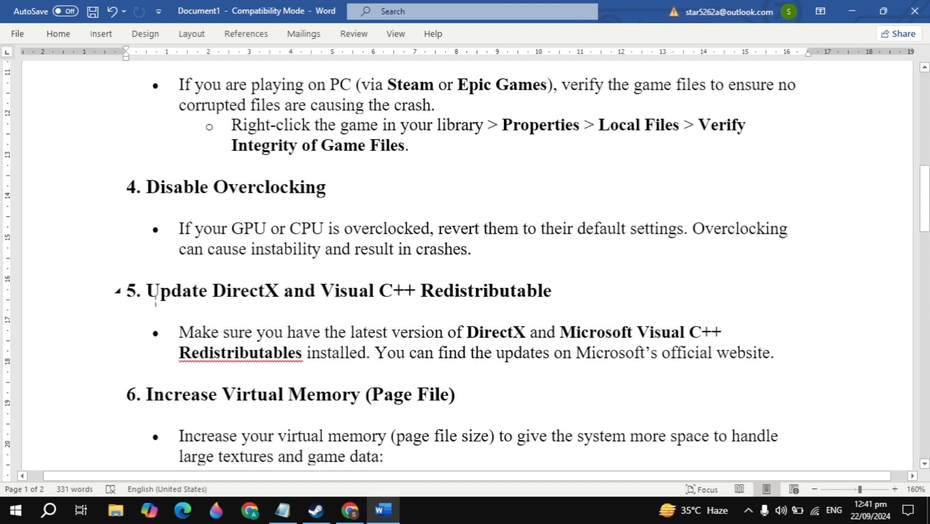
pyautogui.click(48, 509)
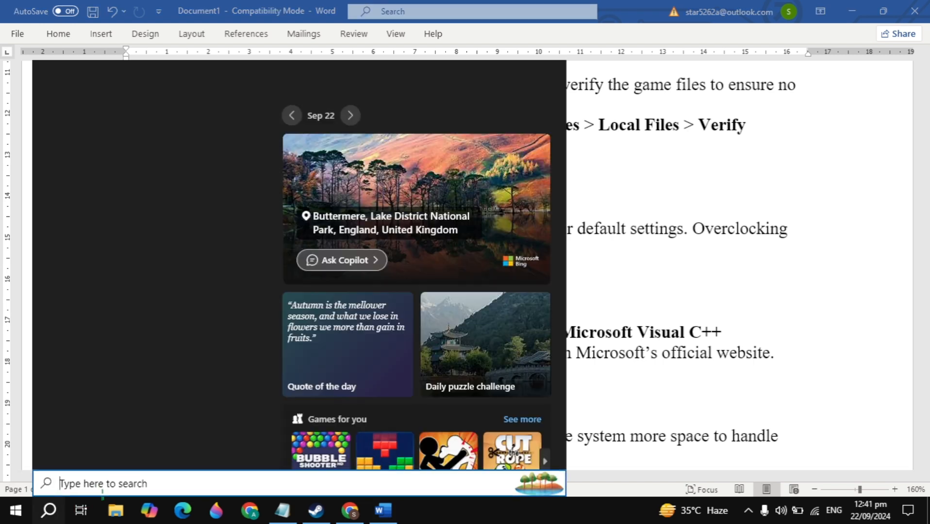
# Search 'control', browse installed programs to the Visual C++ 2015-2022 x86 and x64 Redistributables, then minimize Control Panel.
pyautogui.write('control')
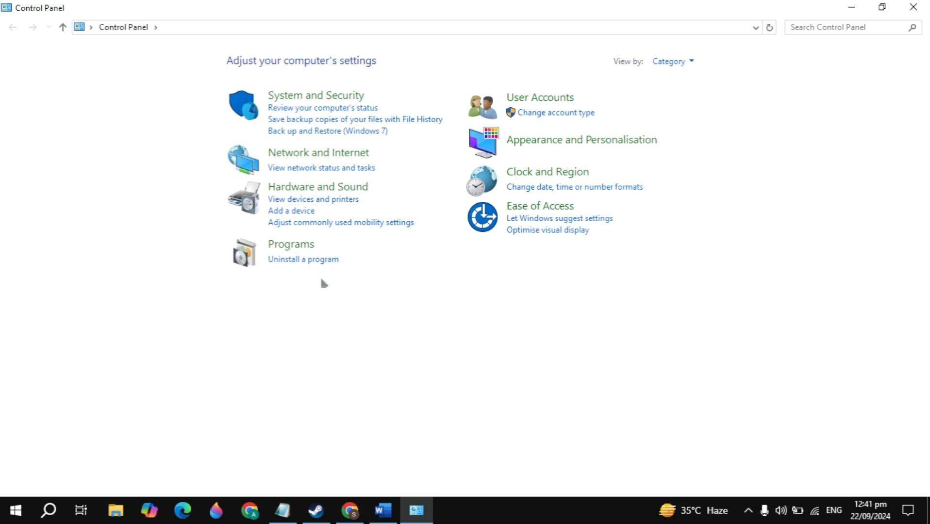
pyautogui.click(303, 259)
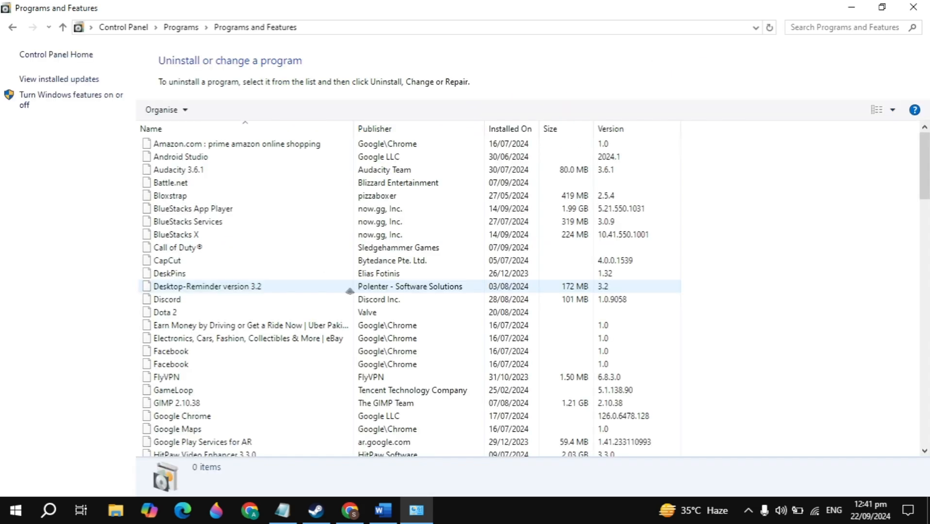
pyautogui.scroll(-3)
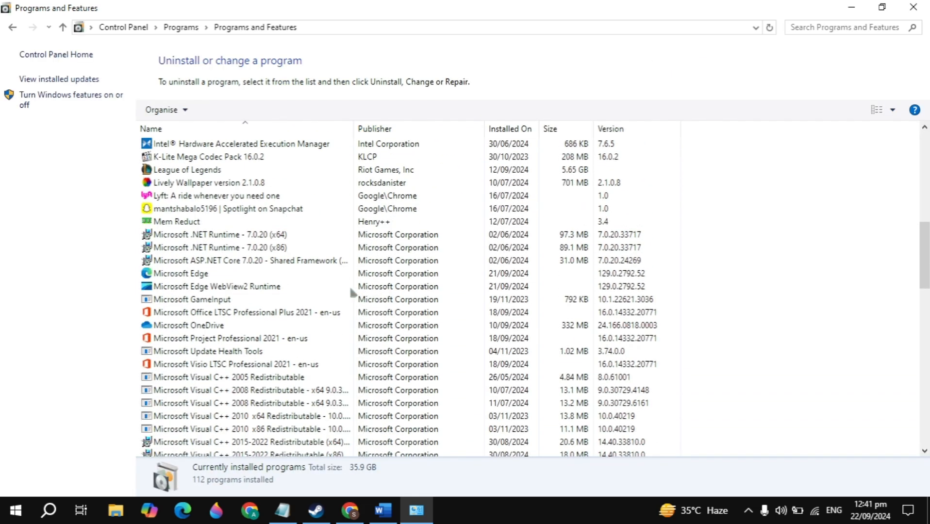
pyautogui.click(250, 286)
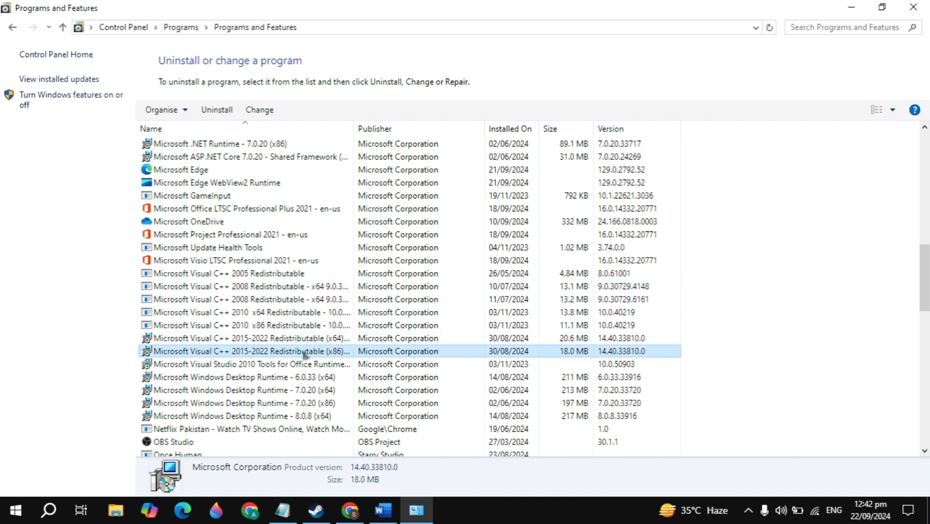
pyautogui.click(250, 338)
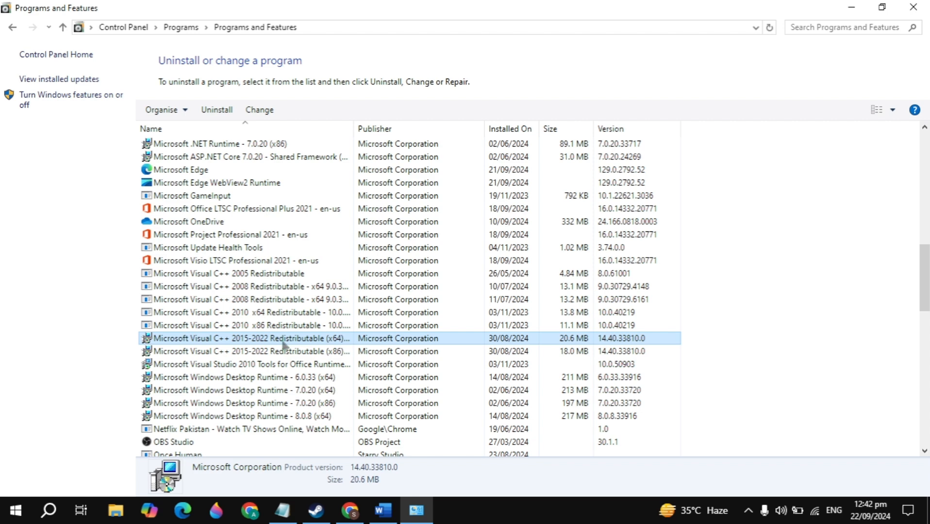
pyautogui.moveTo(309, 346)
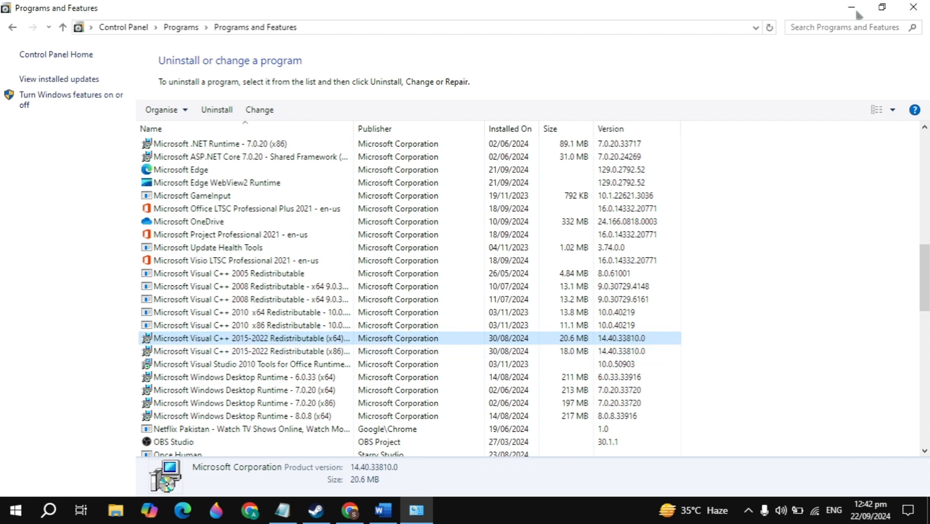
pyautogui.click(383, 509)
pyautogui.write('u')
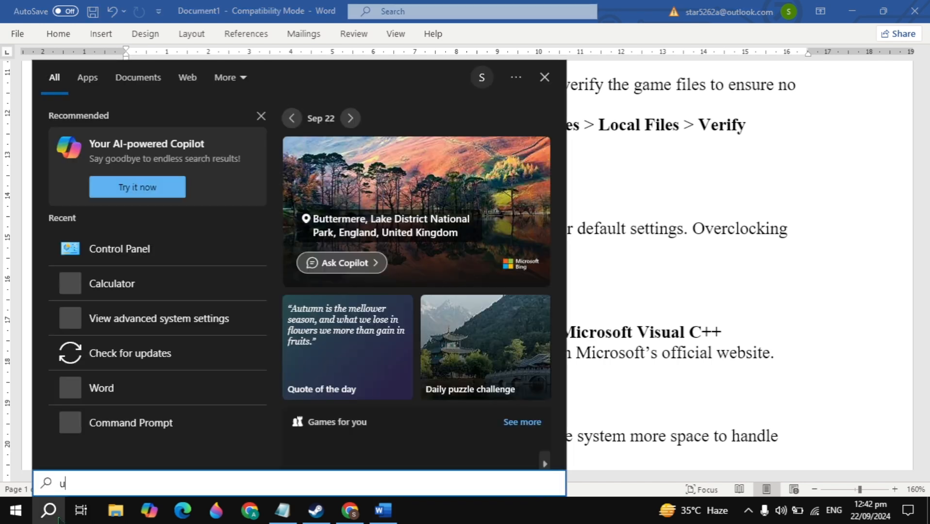
# Search 'update', view the Windows Update status in Settings, and return to Word.
pyautogui.write('pdat')
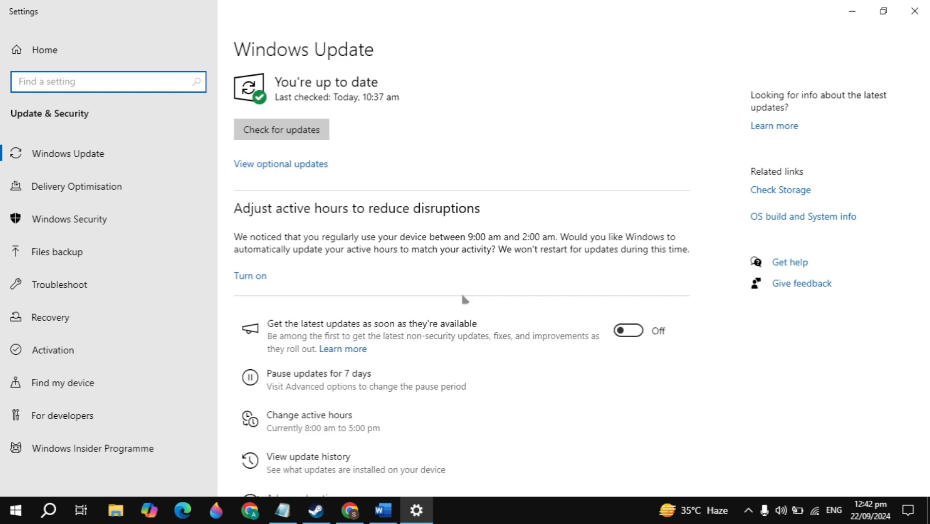
pyautogui.moveTo(351, 133)
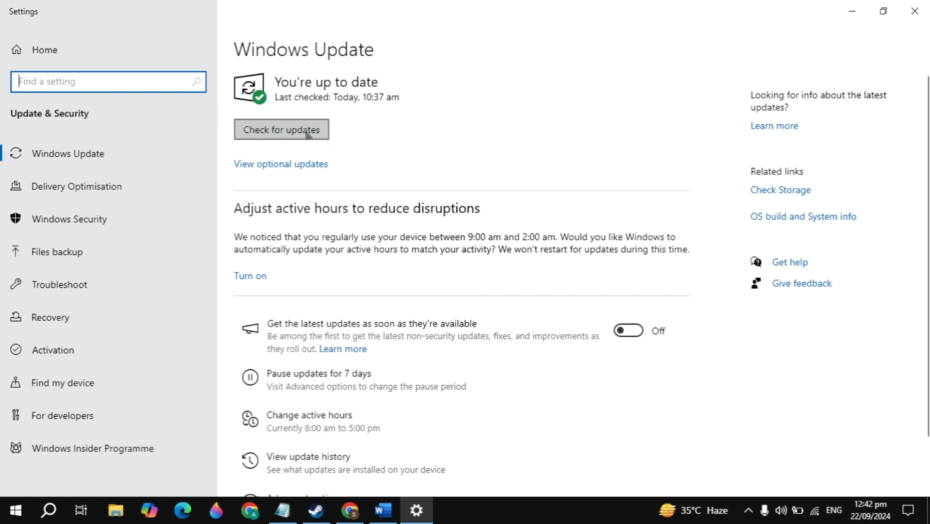
pyautogui.click(384, 510)
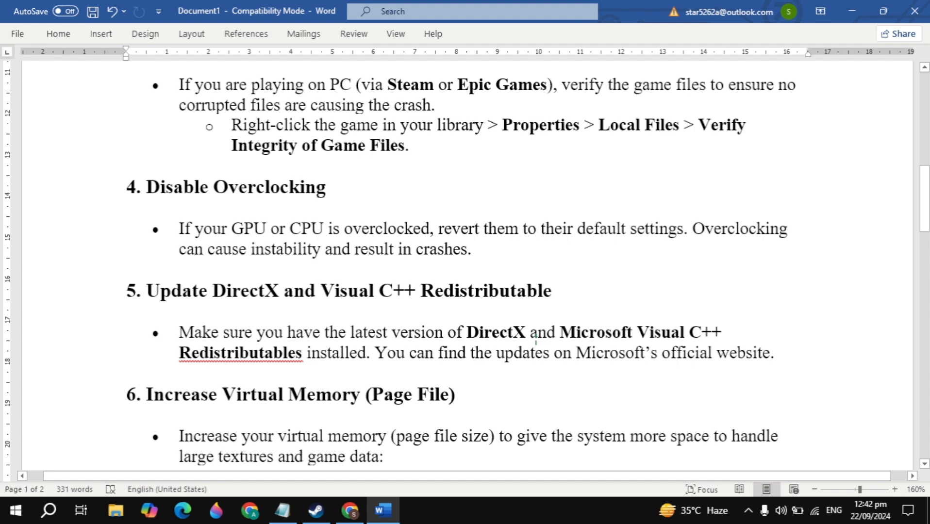
# Read down to section 6, Increase Virtual Memory, in the Word document.
pyautogui.scroll(-3)
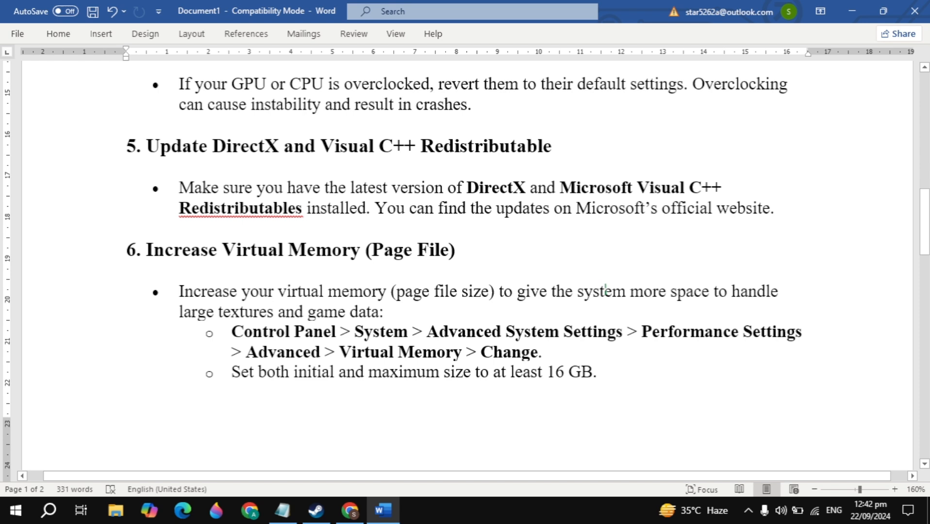
pyautogui.scroll(-3)
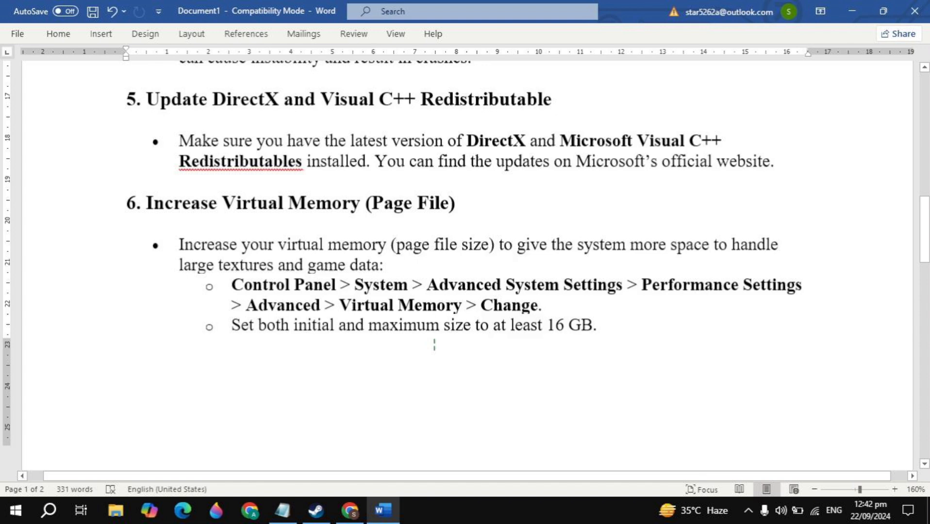
pyautogui.scroll(-3)
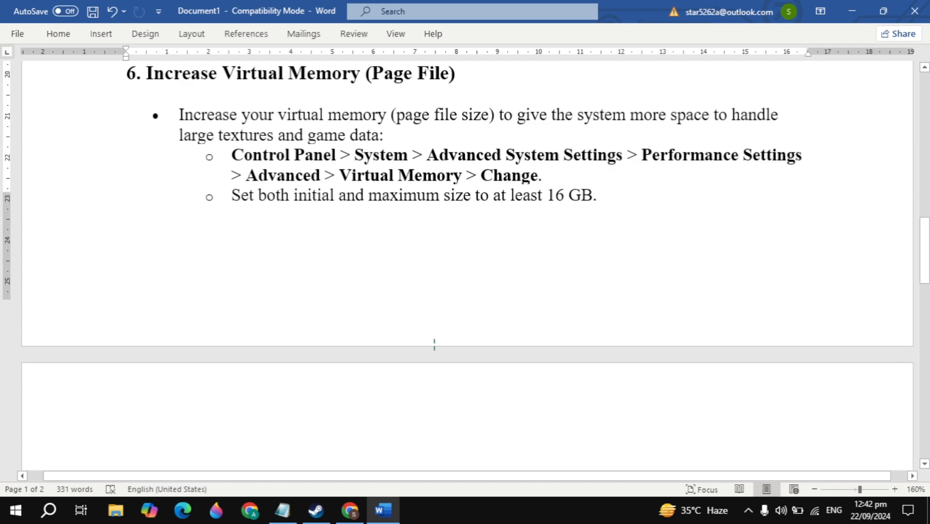
pyautogui.scroll(-3)
pyautogui.write('view')
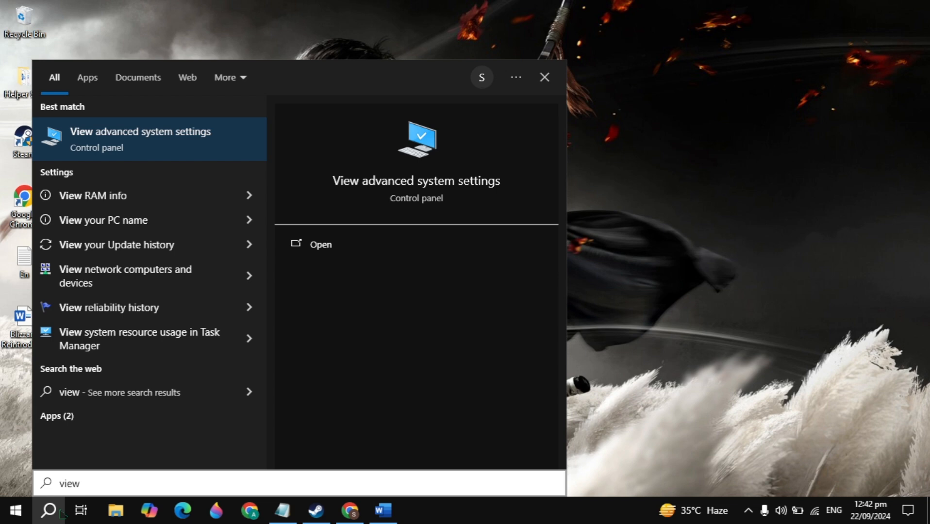
# Reach the Virtual Memory dialog via advanced system settings and Performance, showing C: at 8192–24576 MB.
pyautogui.click(140, 139)
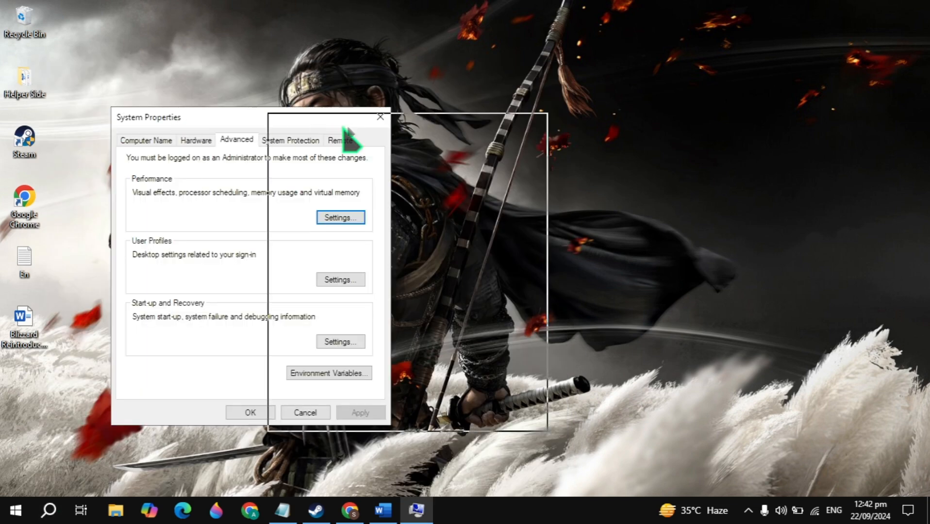
pyautogui.click(339, 218)
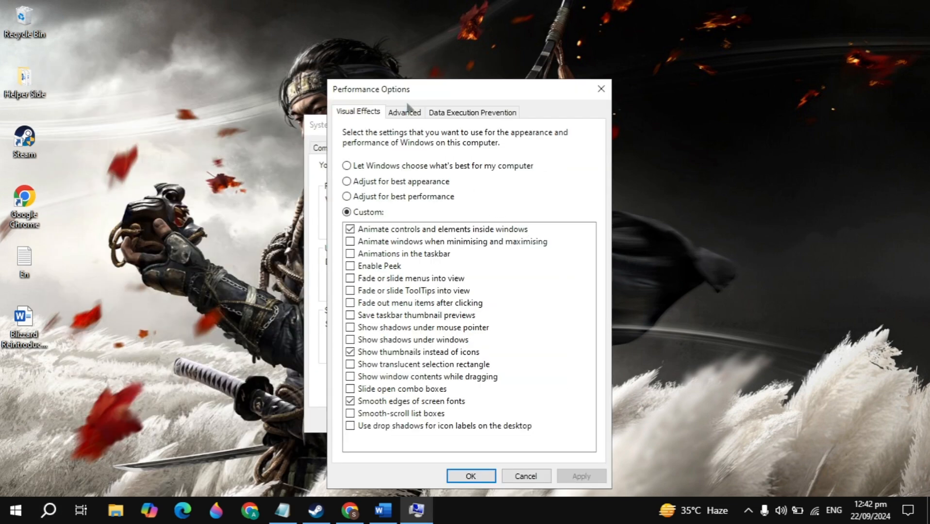
pyautogui.click(404, 112)
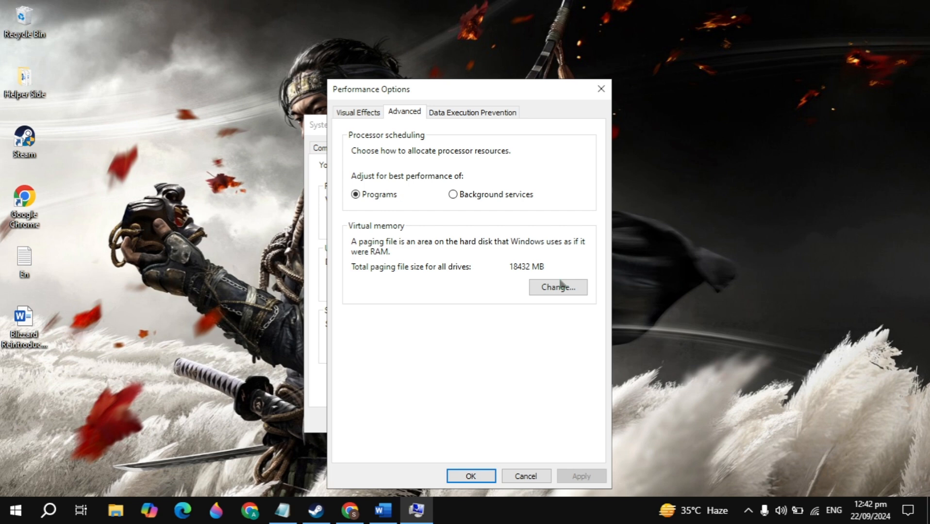
pyautogui.click(557, 287)
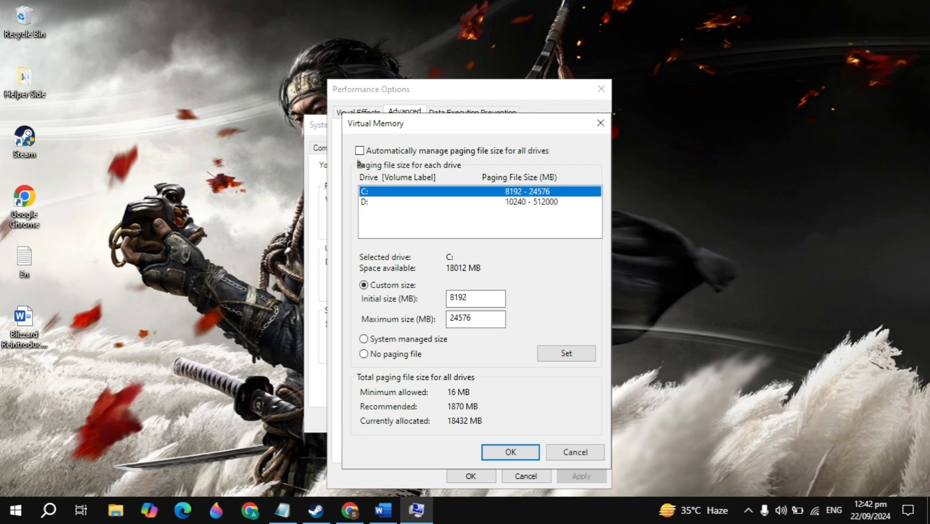
pyautogui.click(47, 510)
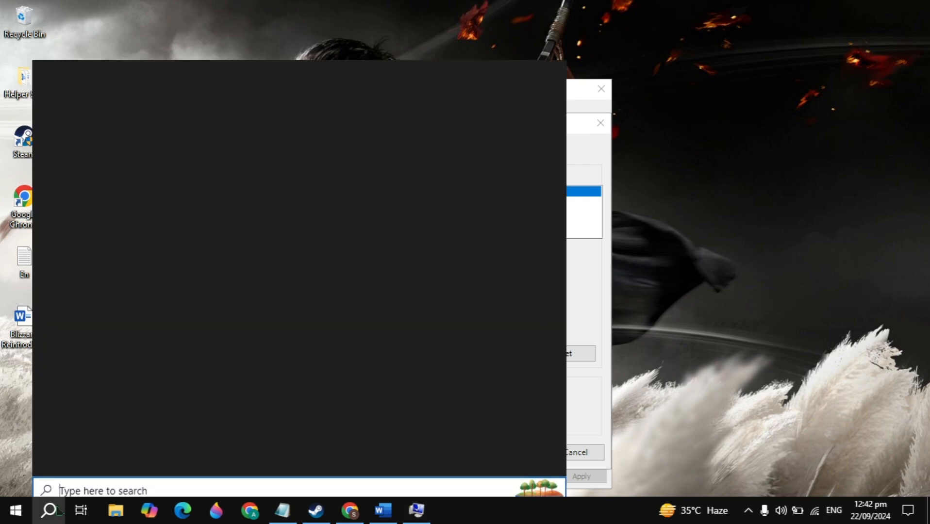
# In Calculator, work out 16 × 1024 = 16,384 MB and 16384 × 3 = 49,152 MB for the paging file.
pyautogui.write('calculator')
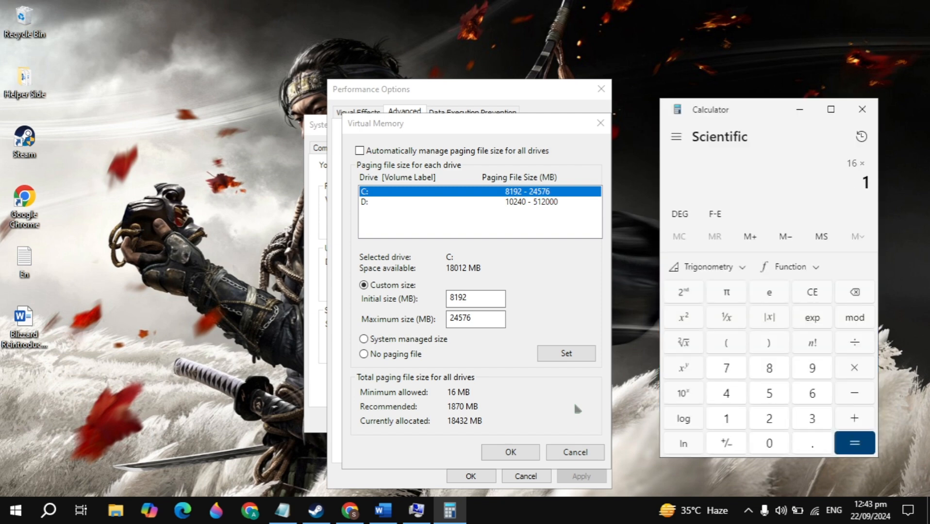
pyautogui.click(853, 443)
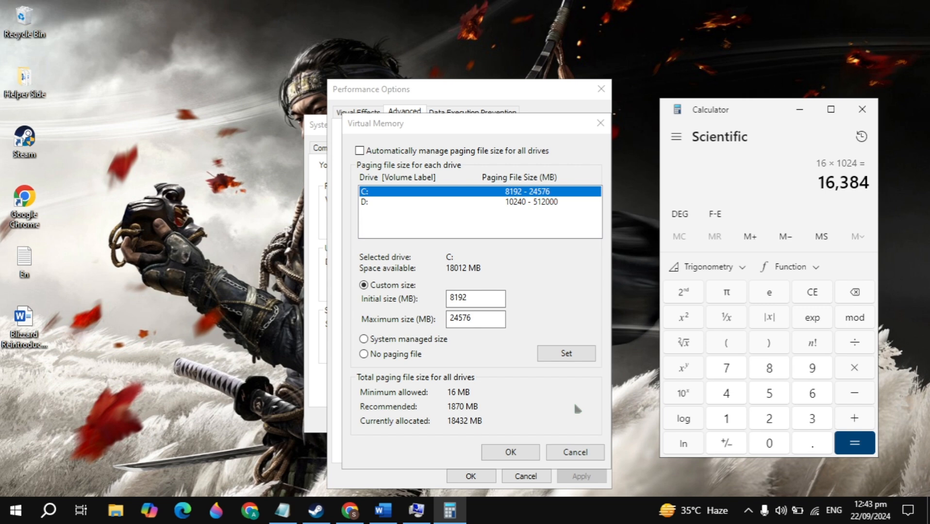
pyautogui.moveTo(576, 409)
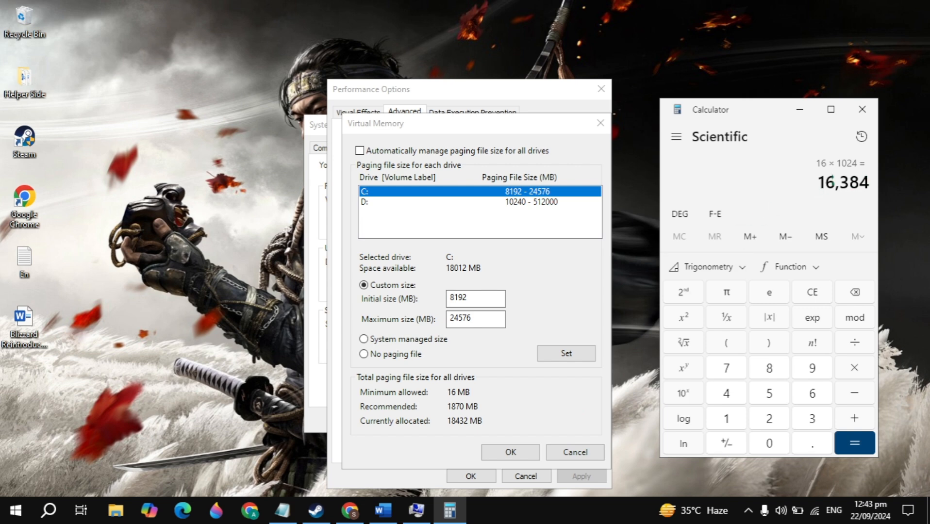
pyautogui.click(474, 298)
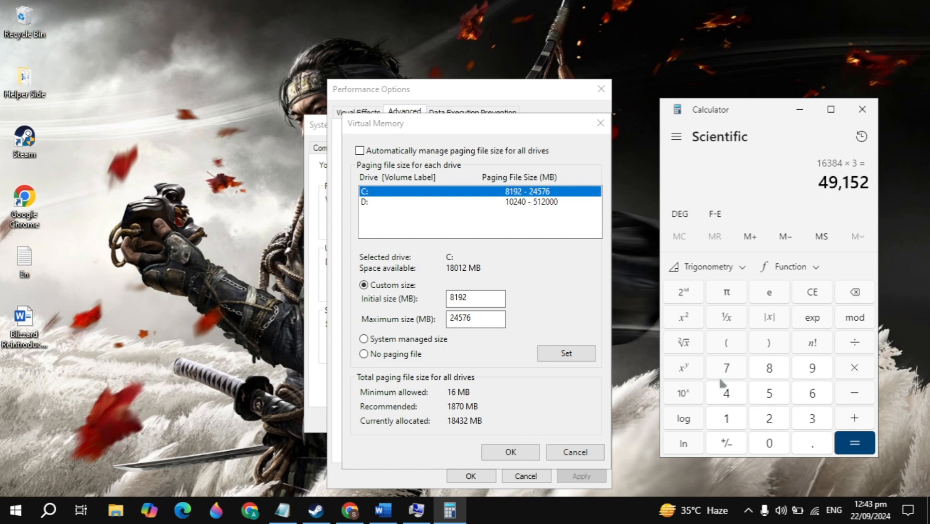
pyautogui.click(474, 319)
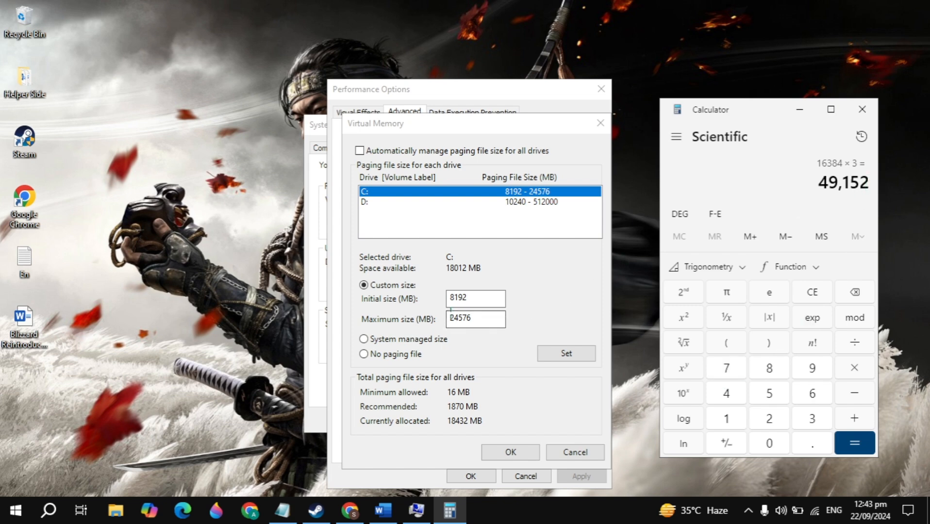
pyautogui.click(812, 291)
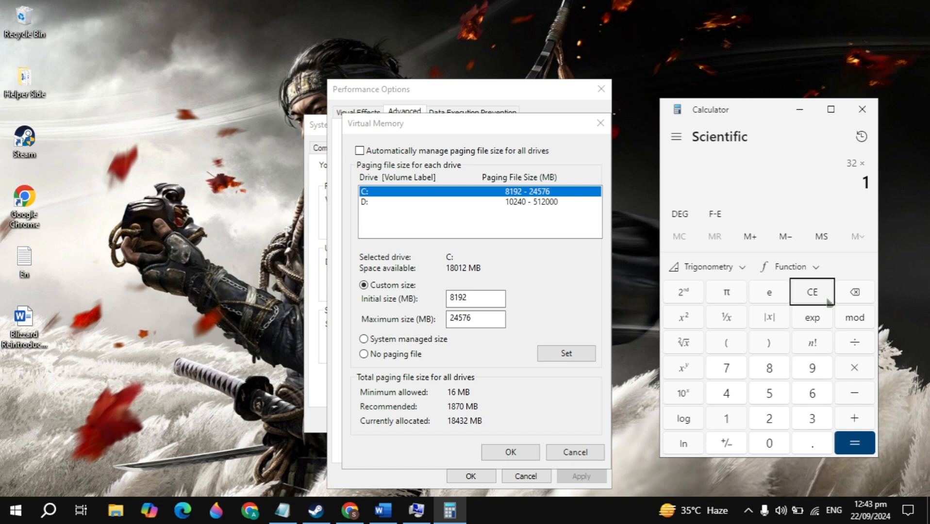
pyautogui.click(854, 443)
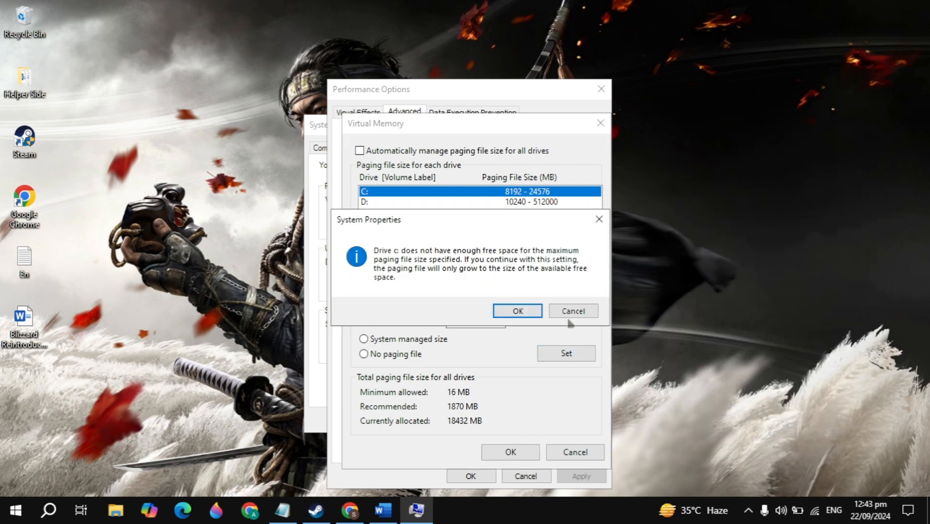
# Dismiss the drive C: free-space warning and confirm the virtual memory settings.
pyautogui.click(516, 311)
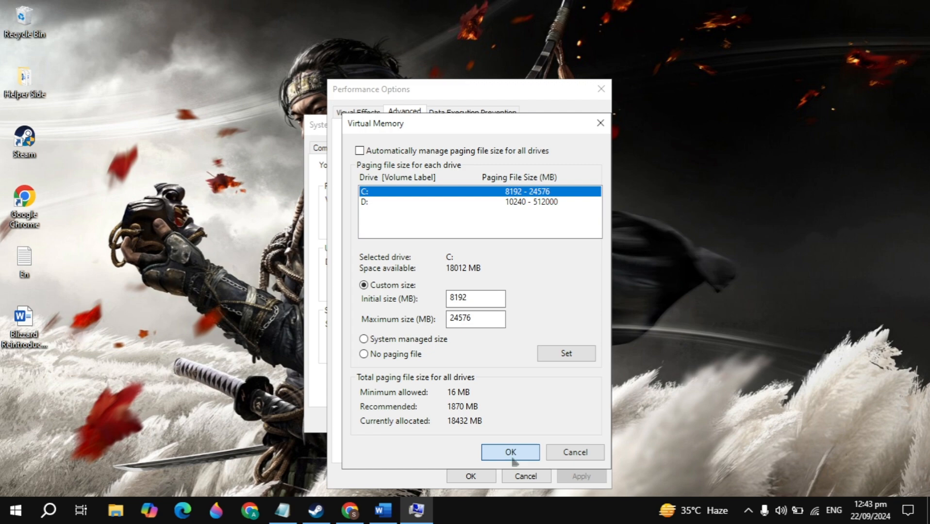
pyautogui.click(509, 452)
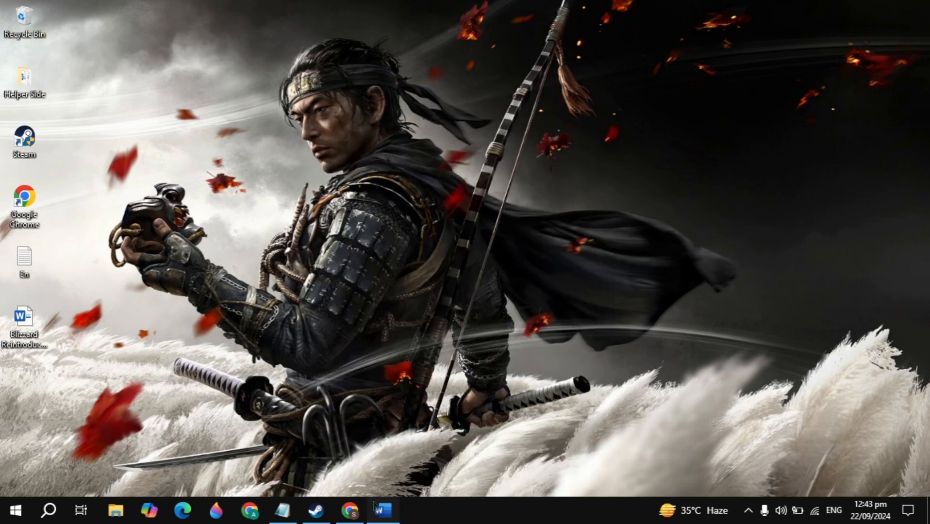
# Return to Word and read sections 7 to 10, ending at Reinstall the Game.
pyautogui.click(383, 510)
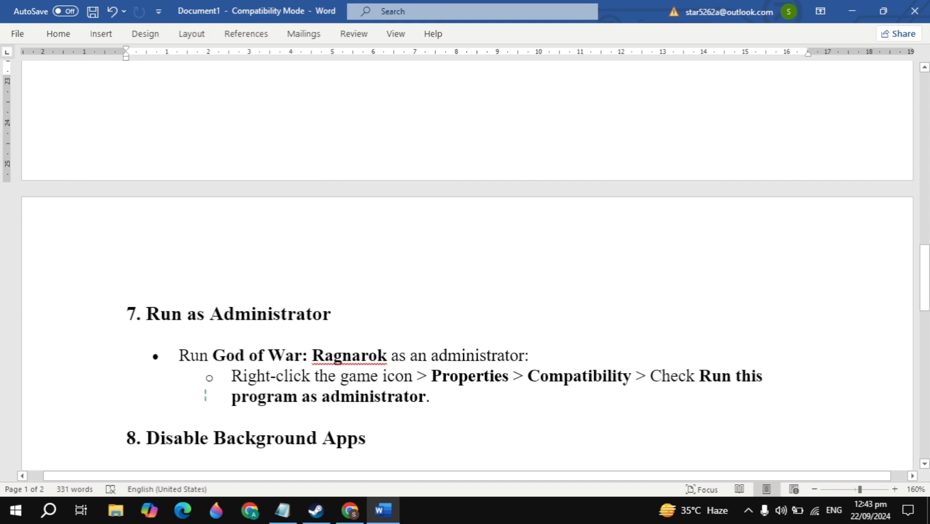
pyautogui.scroll(-3)
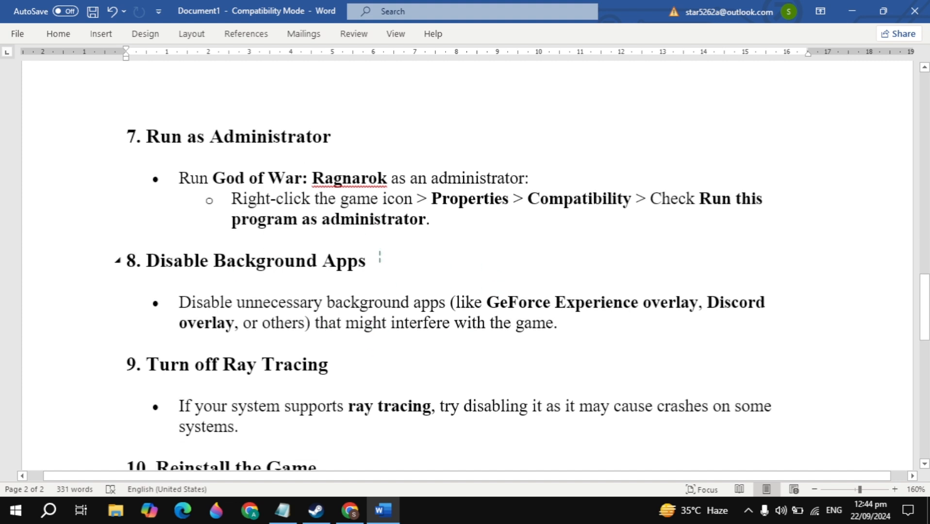
pyautogui.scroll(-3)
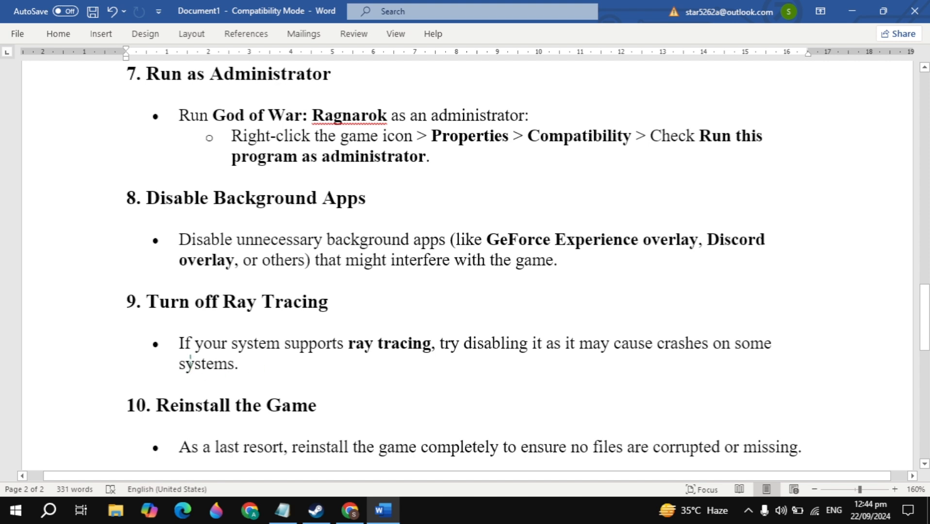
pyautogui.scroll(-3)
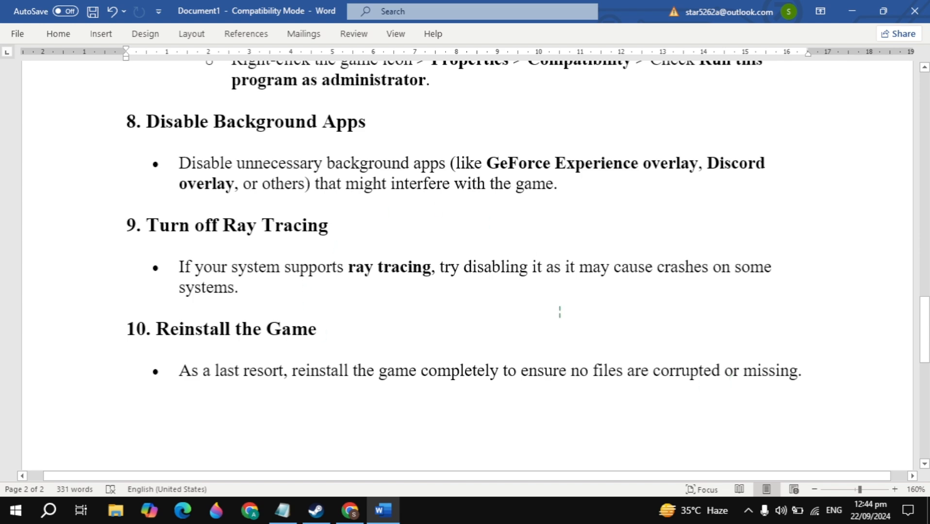
pyautogui.scroll(-3)
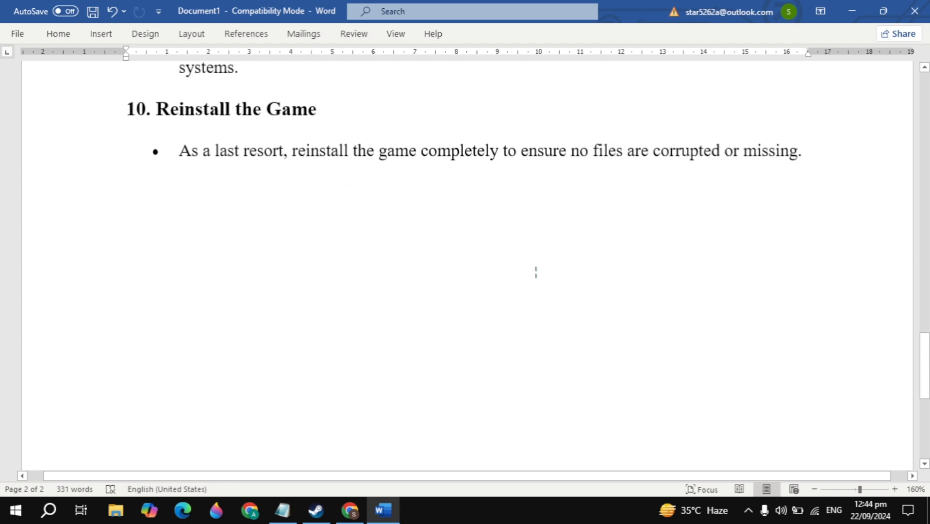